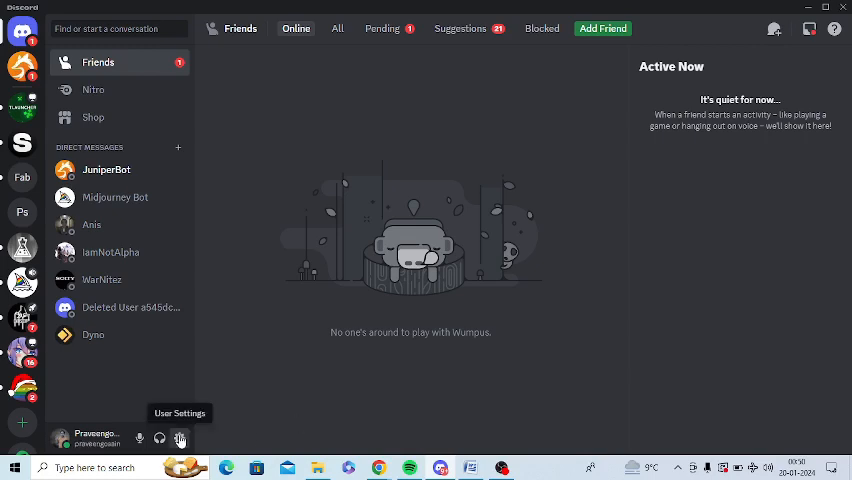
Show the My Account settings page with the settings sidebar scrolled to its bottom
{"action": "left_click", "coordinate": [180, 438]}
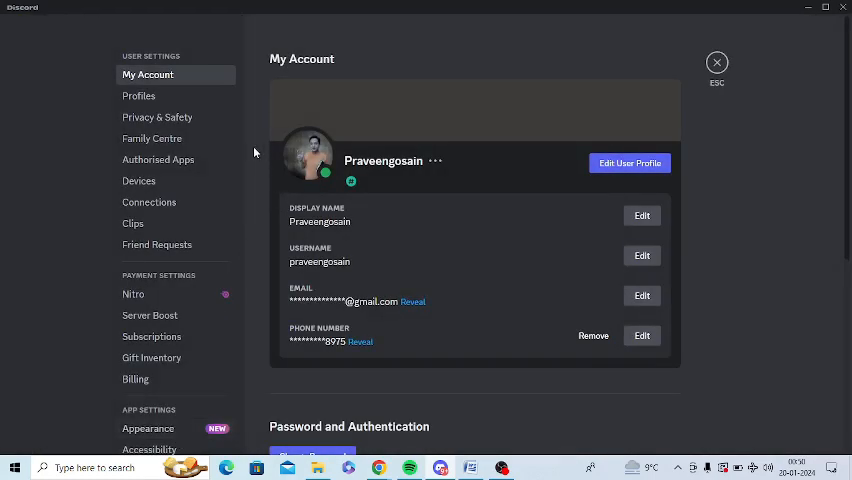
{"action": "mouse_move", "coordinate": [240, 128]}
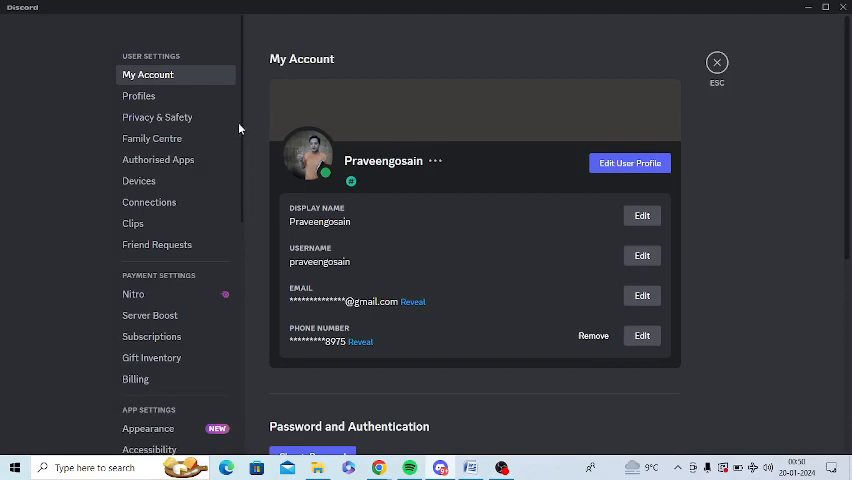
{"action": "scroll", "scroll_direction": "down", "scroll_amount": 3}
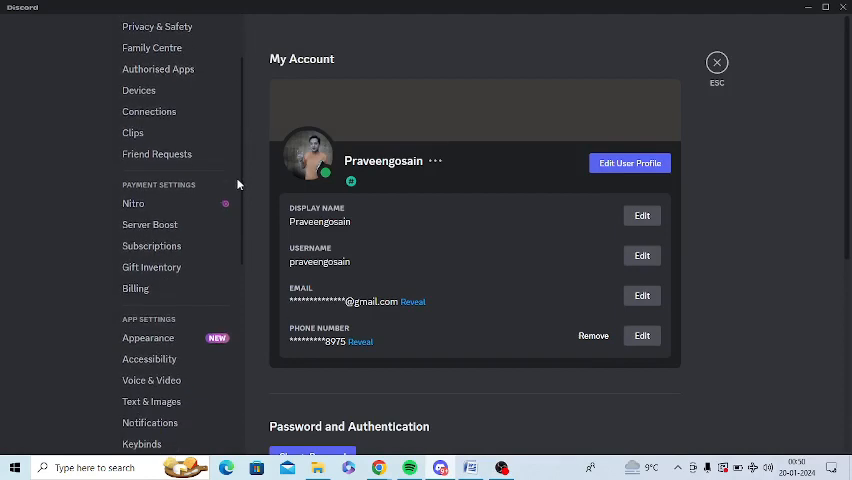
{"action": "scroll", "scroll_direction": "down", "scroll_amount": 3}
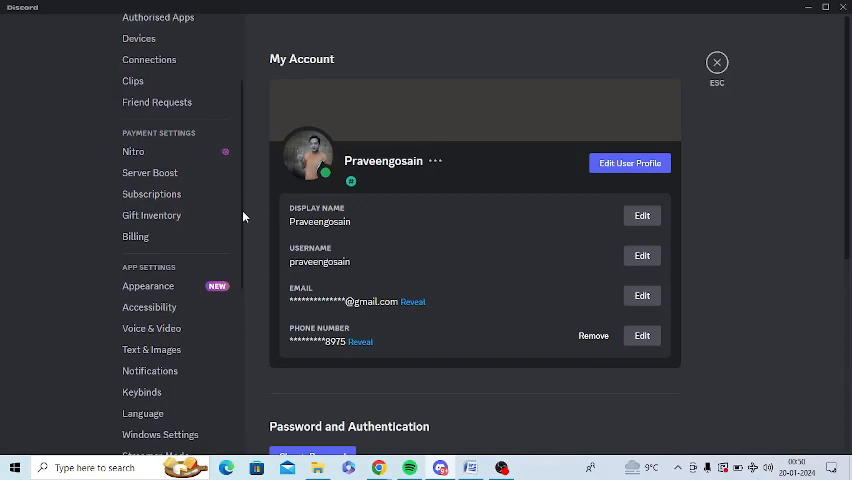
{"action": "scroll", "scroll_direction": "down", "scroll_amount": 3}
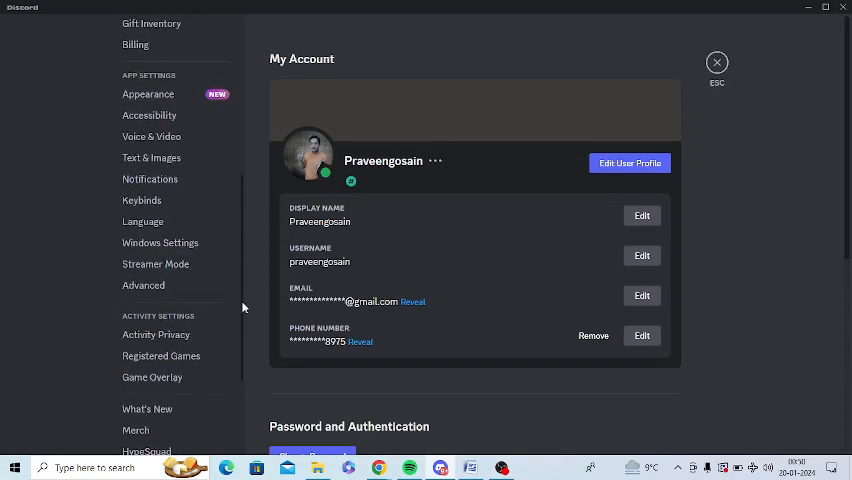
{"action": "scroll", "scroll_direction": "down", "scroll_amount": 3}
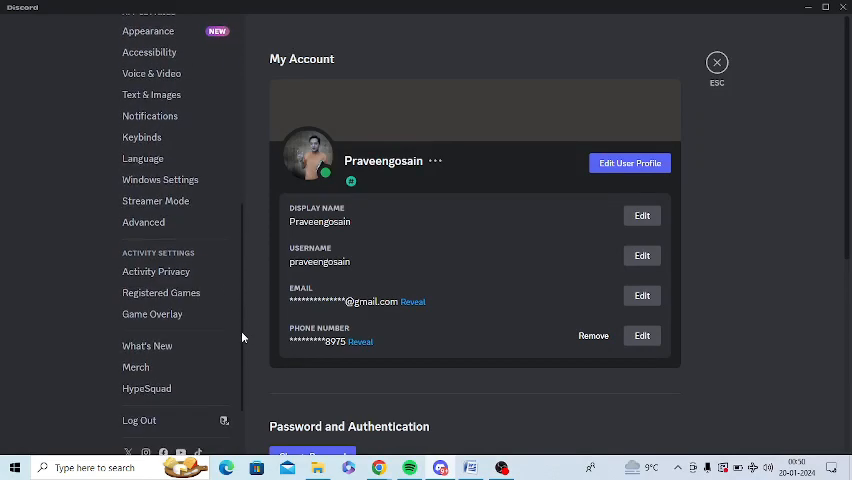
{"action": "scroll", "scroll_direction": "down", "scroll_amount": 3}
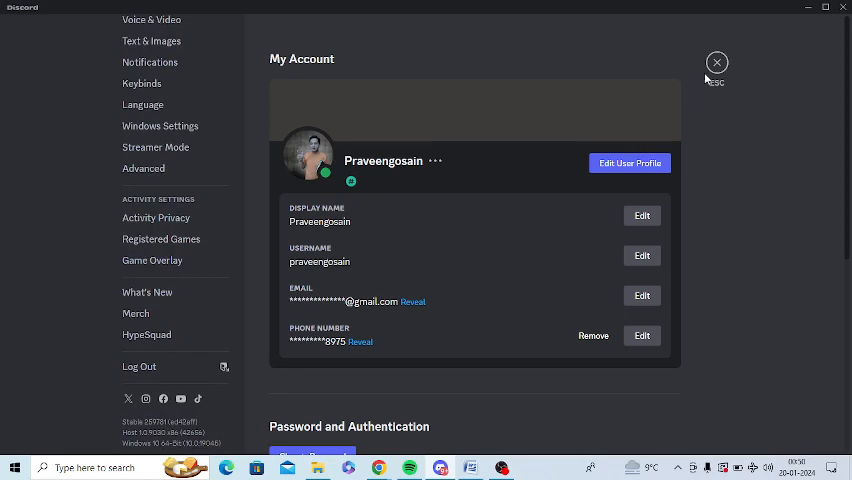
Bring up Google results for 'betterdiscord' in the Chrome window
{"action": "left_click", "coordinate": [716, 64]}
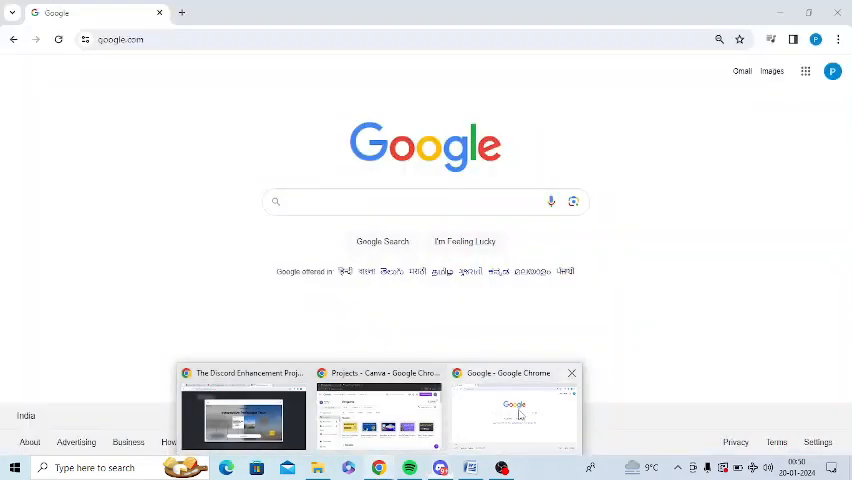
{"action": "left_click", "coordinate": [512, 416]}
{"action": "type", "text": "be"}
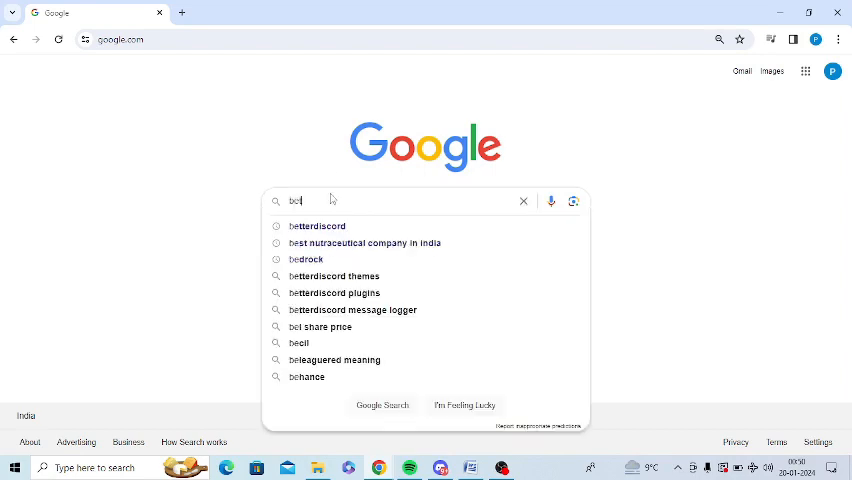
{"action": "left_click", "coordinate": [316, 226]}
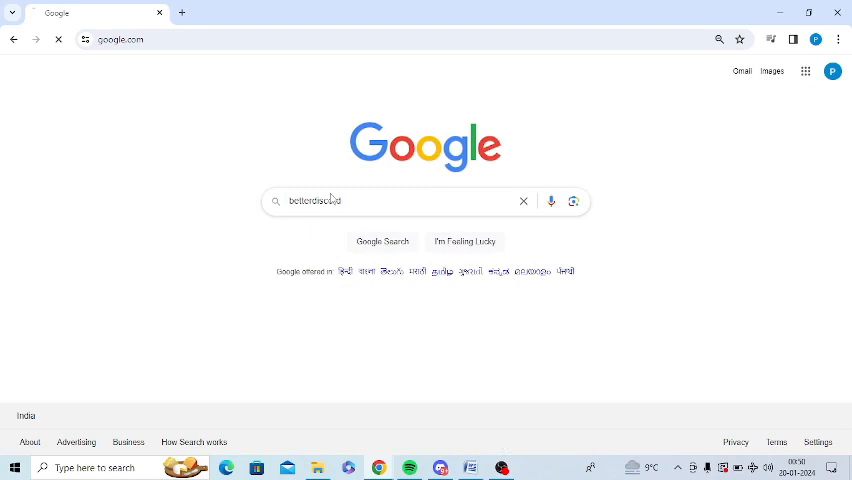
{"action": "key", "text": "Return"}
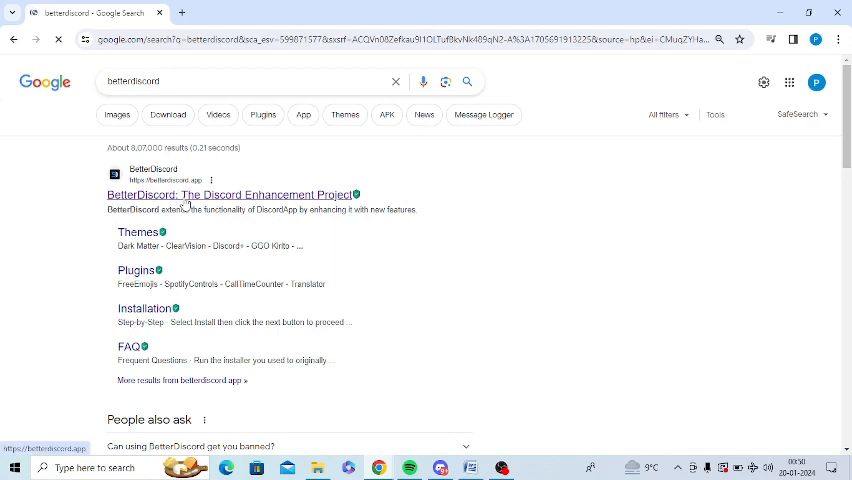
Download BetterDiscord v1.9.7 from the official site and reveal it in Downloads
{"action": "left_click", "coordinate": [230, 196]}
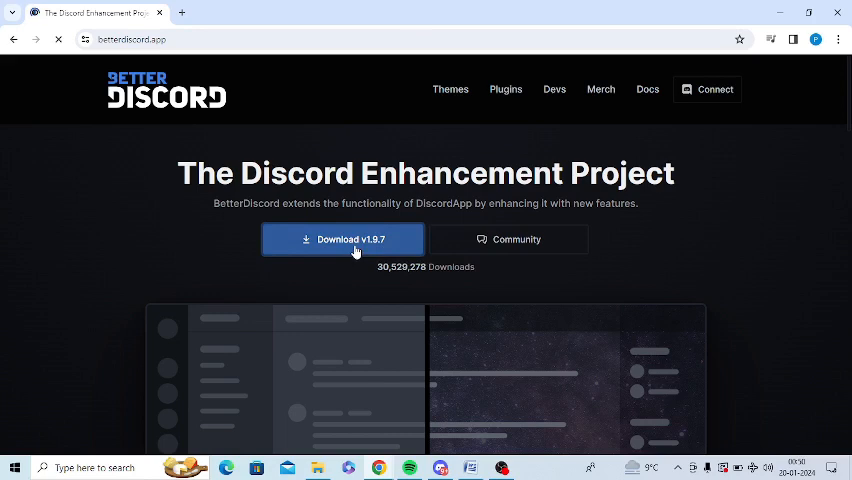
{"action": "left_click", "coordinate": [344, 240]}
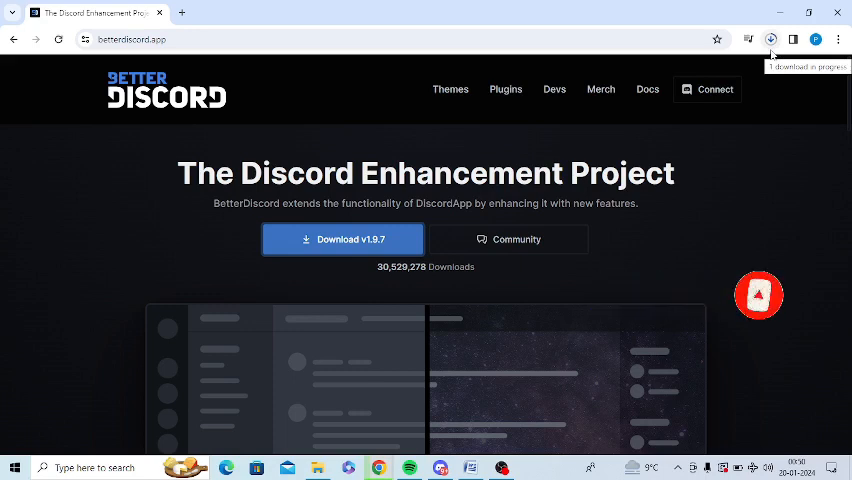
{"action": "mouse_move", "coordinate": [772, 68]}
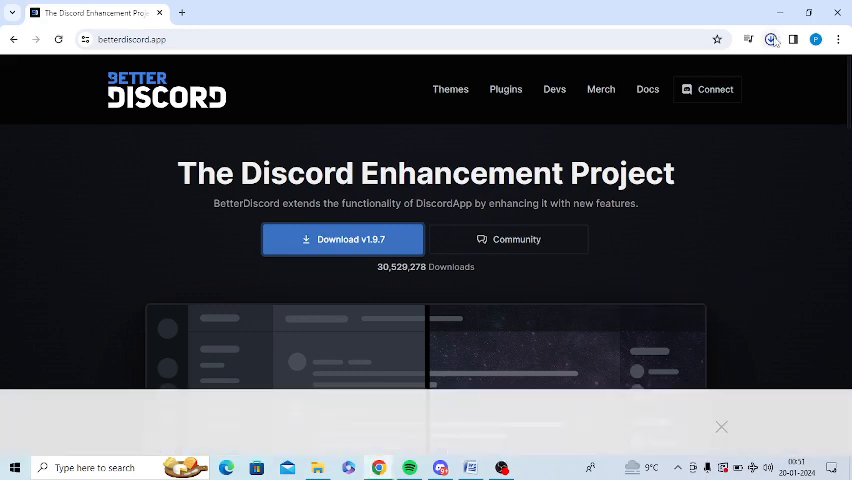
{"action": "left_click", "coordinate": [342, 240]}
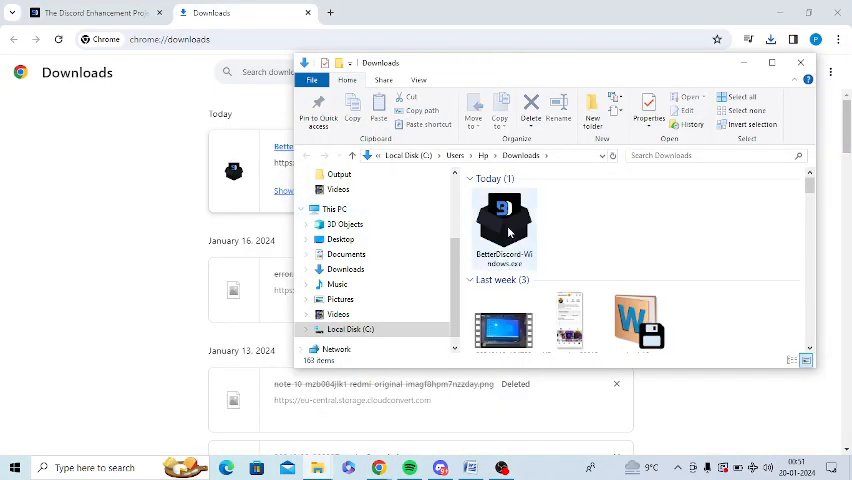
Run BetterDiscord-Windows.exe from Downloads, allowing it past the security warning
{"action": "left_click", "coordinate": [504, 224]}
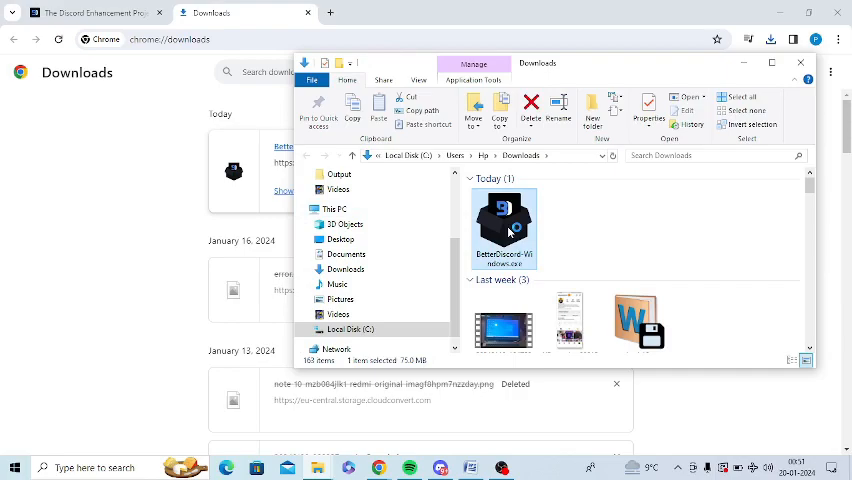
{"action": "double_click", "coordinate": [504, 228]}
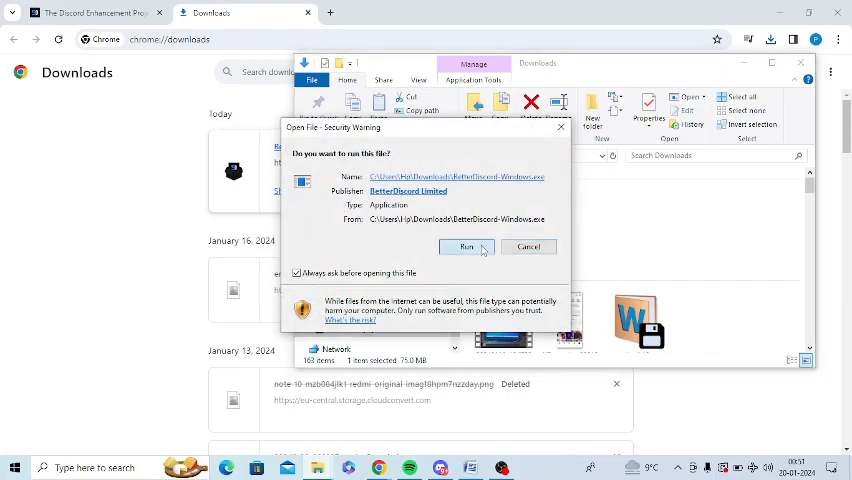
{"action": "left_click", "coordinate": [466, 246]}
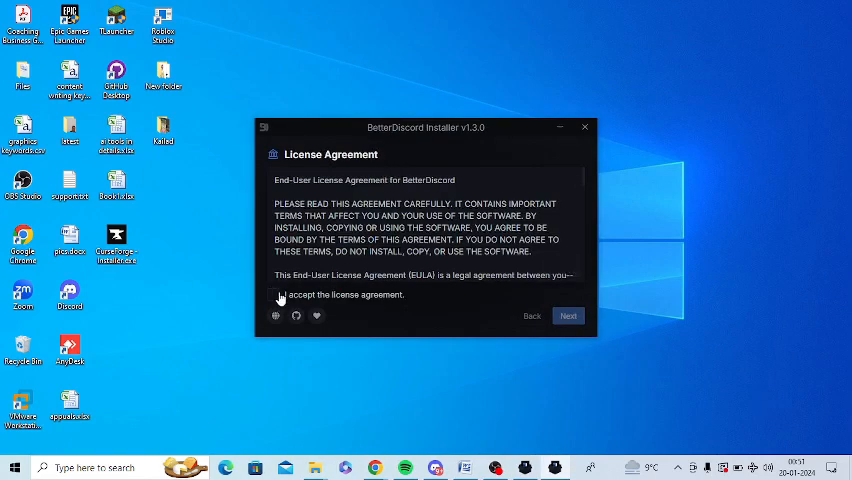
Accept the license, install BetterDiscord into the regular Discord client and close the installer
{"action": "left_click", "coordinate": [272, 294]}
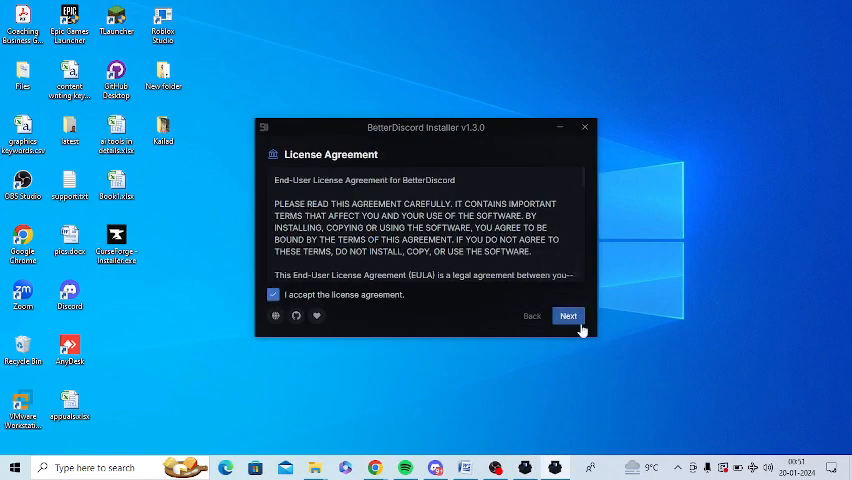
{"action": "left_click", "coordinate": [568, 316]}
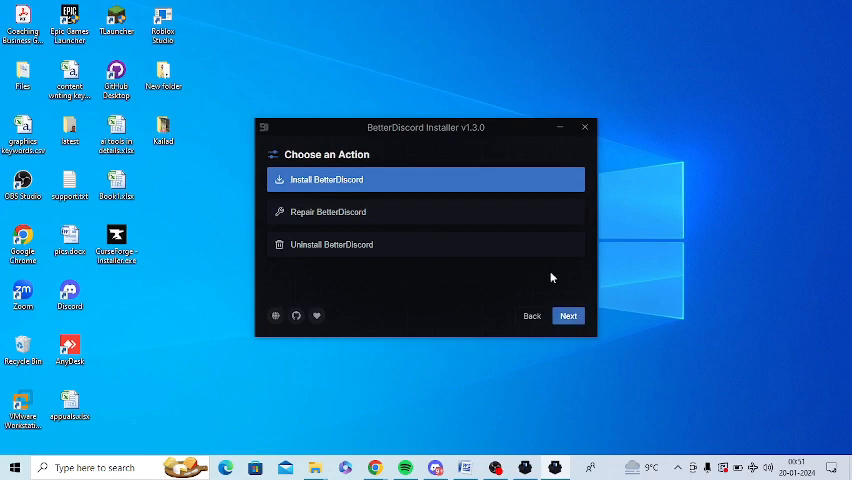
{"action": "left_click", "coordinate": [568, 316]}
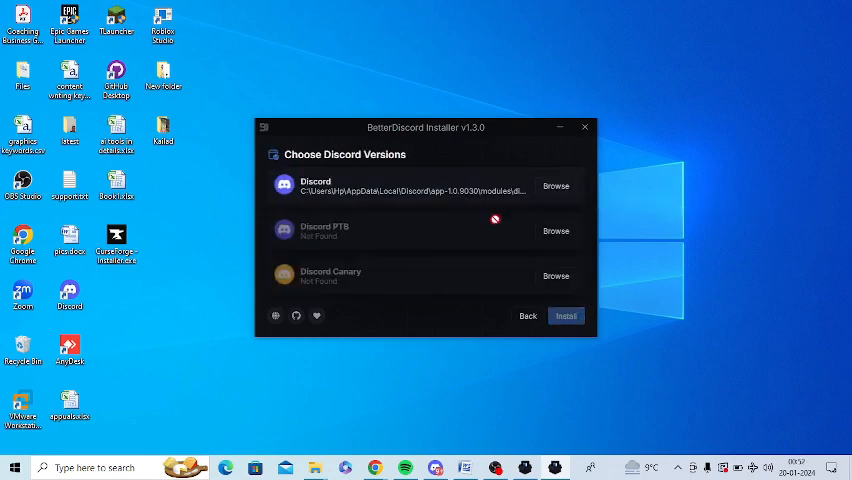
{"action": "left_click", "coordinate": [400, 186]}
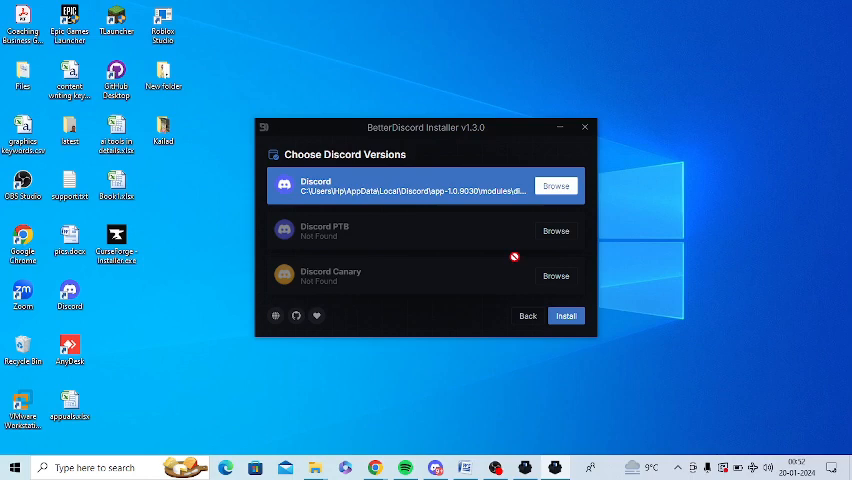
{"action": "left_click", "coordinate": [564, 316]}
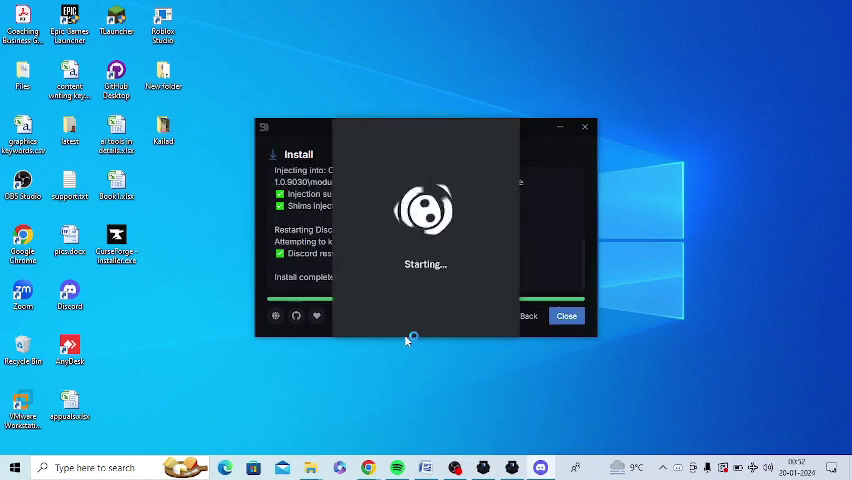
{"action": "mouse_move", "coordinate": [490, 136]}
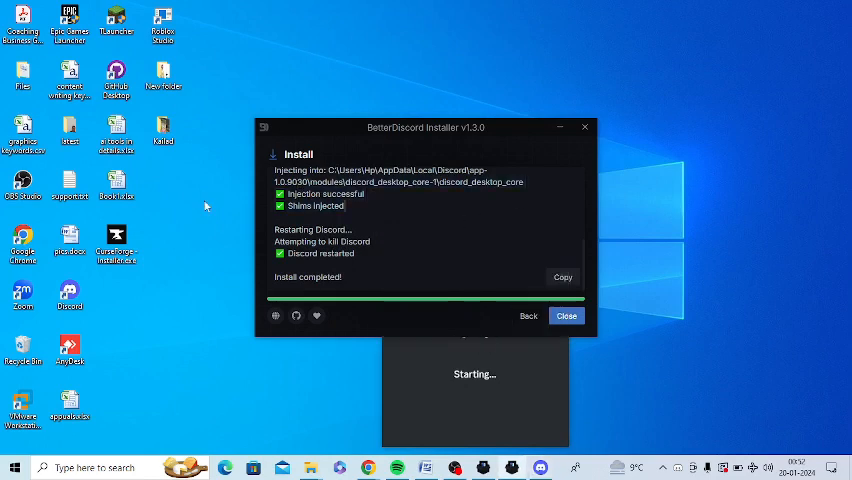
{"action": "left_click", "coordinate": [566, 316]}
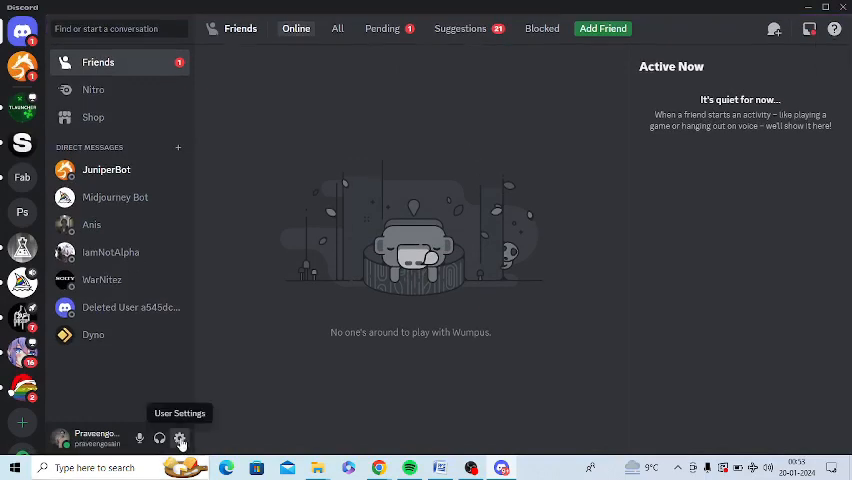
Show the empty BetterDiscord Plugins page under user settings
{"action": "left_click", "coordinate": [180, 440]}
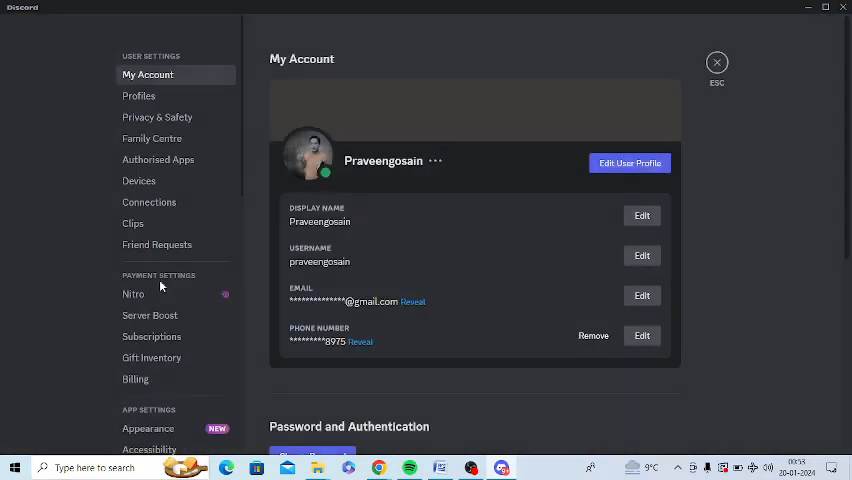
{"action": "scroll", "scroll_direction": "down", "scroll_amount": 3}
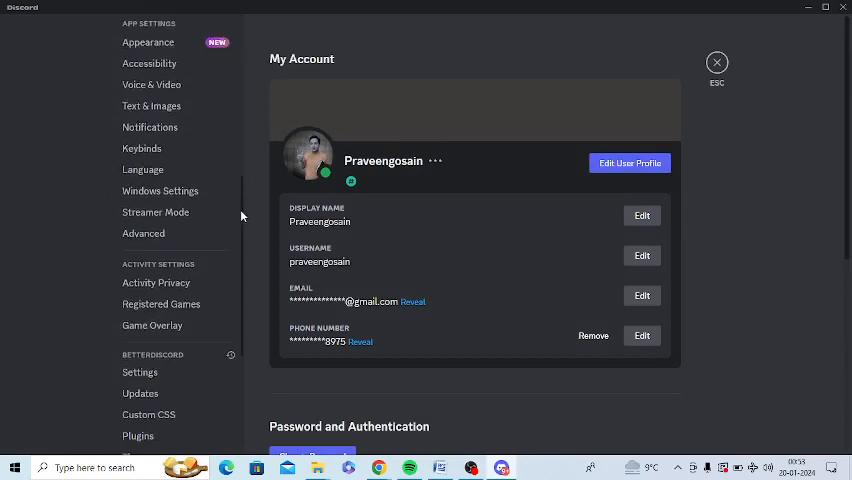
{"action": "scroll", "scroll_direction": "down", "scroll_amount": 3}
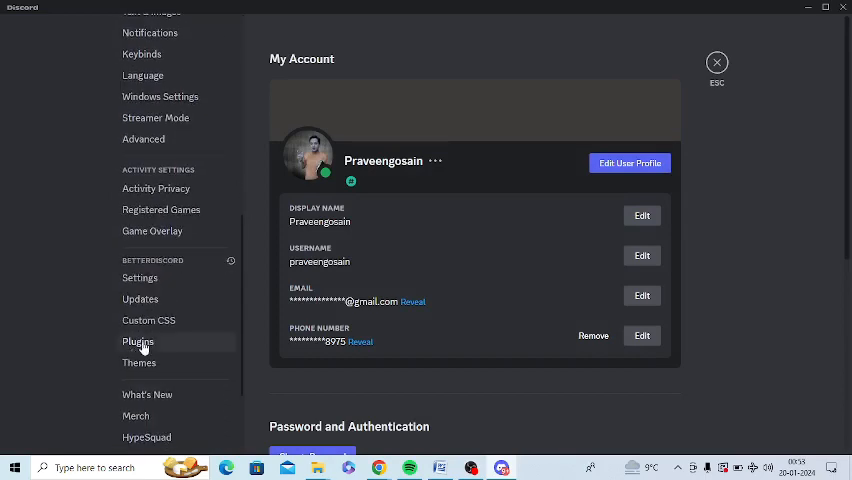
{"action": "left_click", "coordinate": [138, 340]}
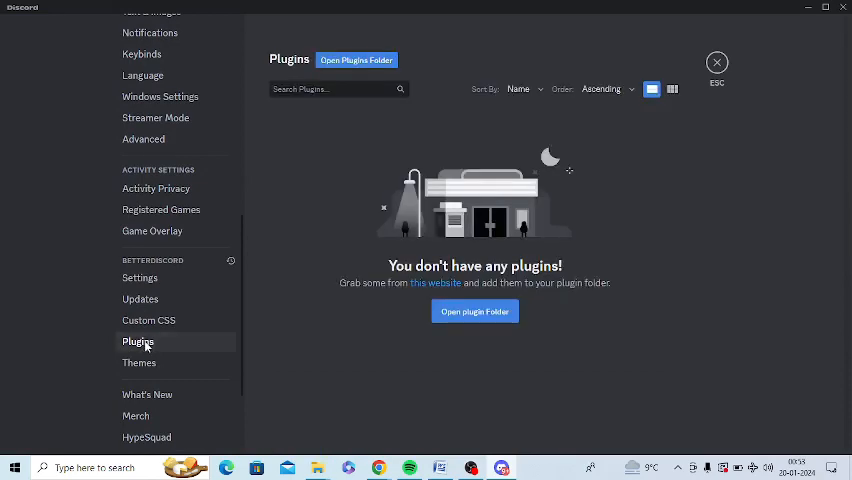
{"action": "mouse_move", "coordinate": [160, 344]}
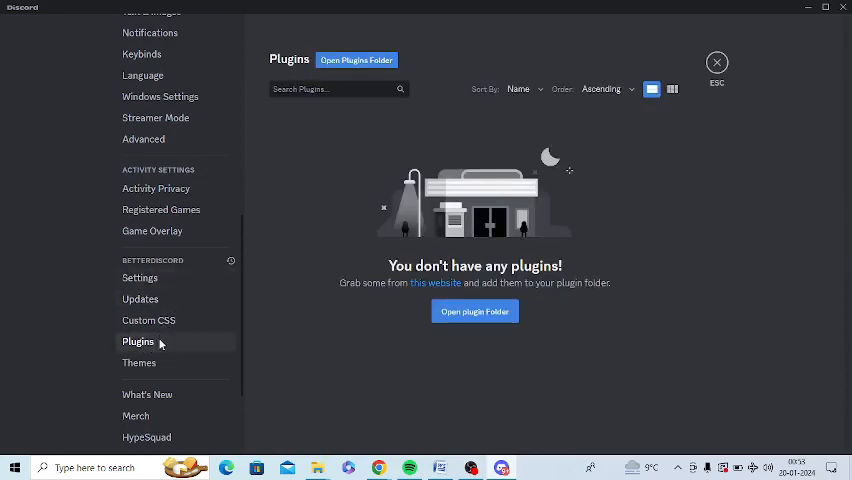
{"action": "mouse_move", "coordinate": [474, 312]}
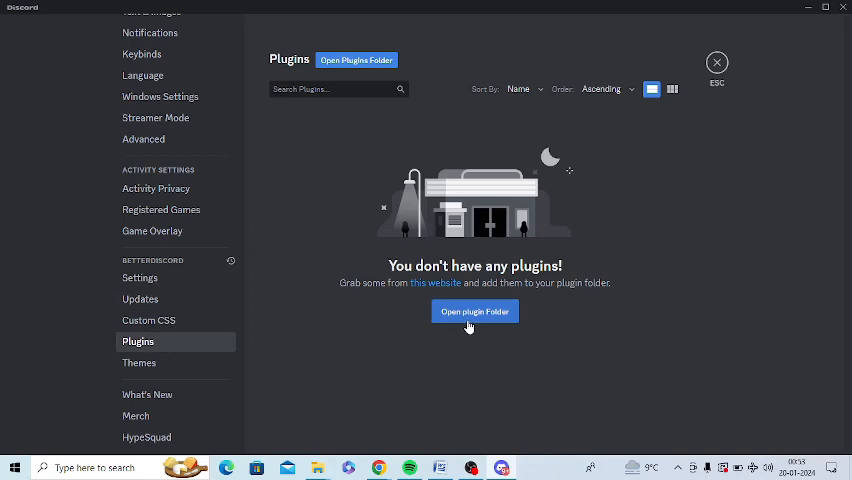
{"action": "mouse_move", "coordinate": [484, 328]}
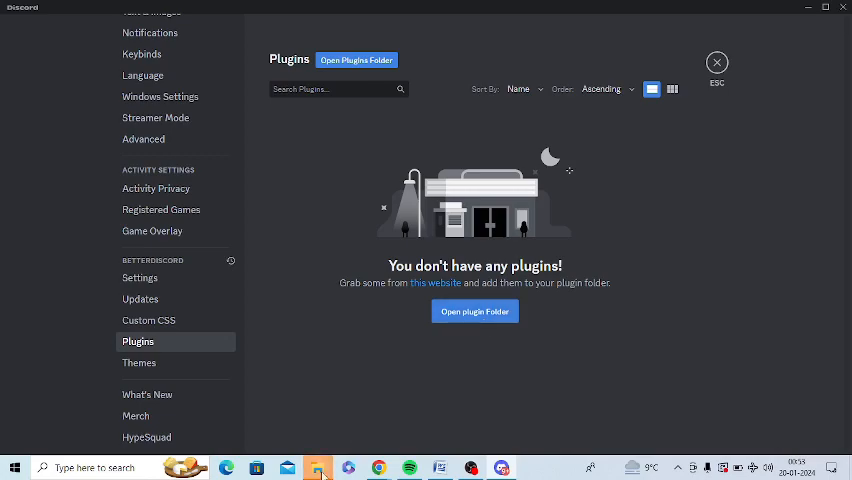
{"action": "left_click", "coordinate": [356, 60]}
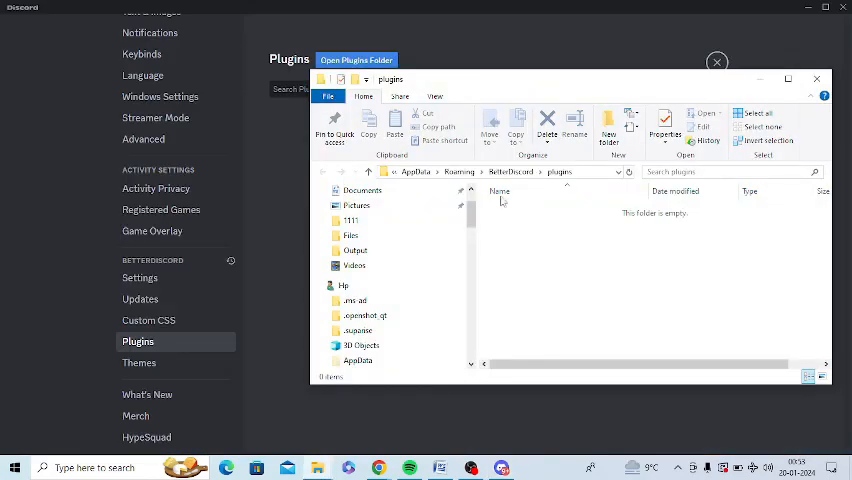
{"action": "left_click", "coordinate": [816, 80]}
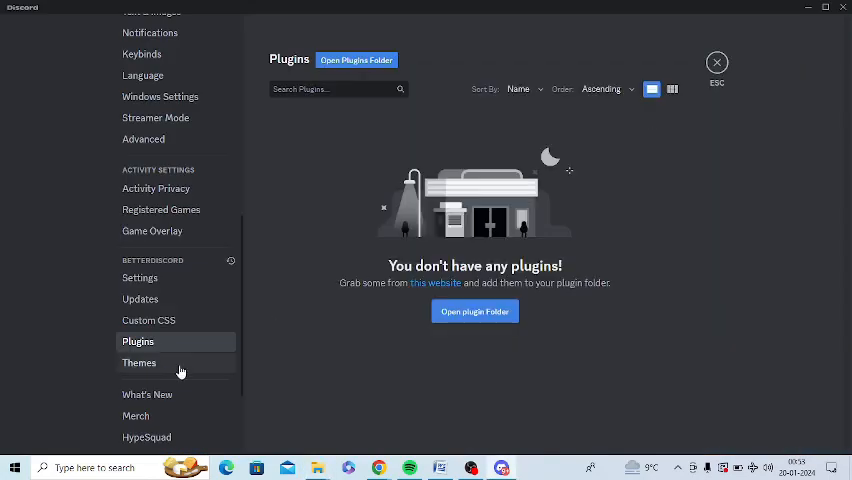
{"action": "mouse_move", "coordinate": [162, 352]}
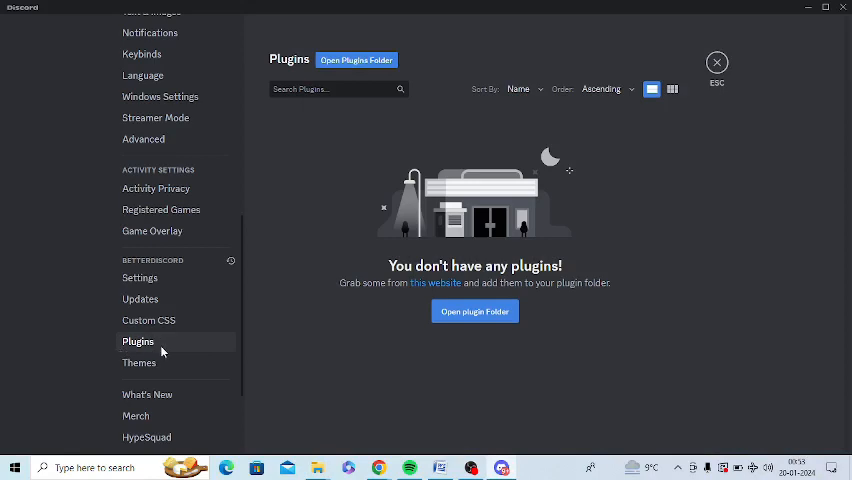
{"action": "mouse_move", "coordinate": [320, 316]}
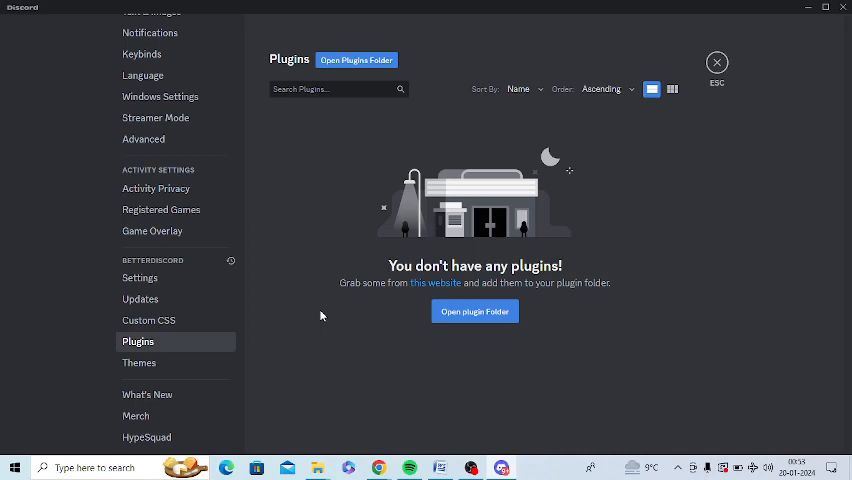